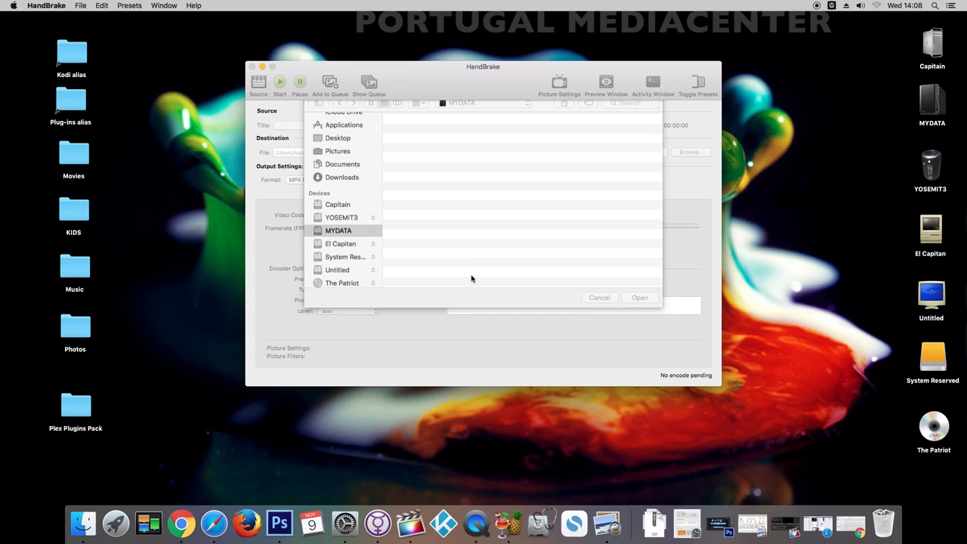
Choose The Patriot DVD from the MYDATA drive as the HandBrake source
{"action": "left_click", "coordinate": [339, 229]}
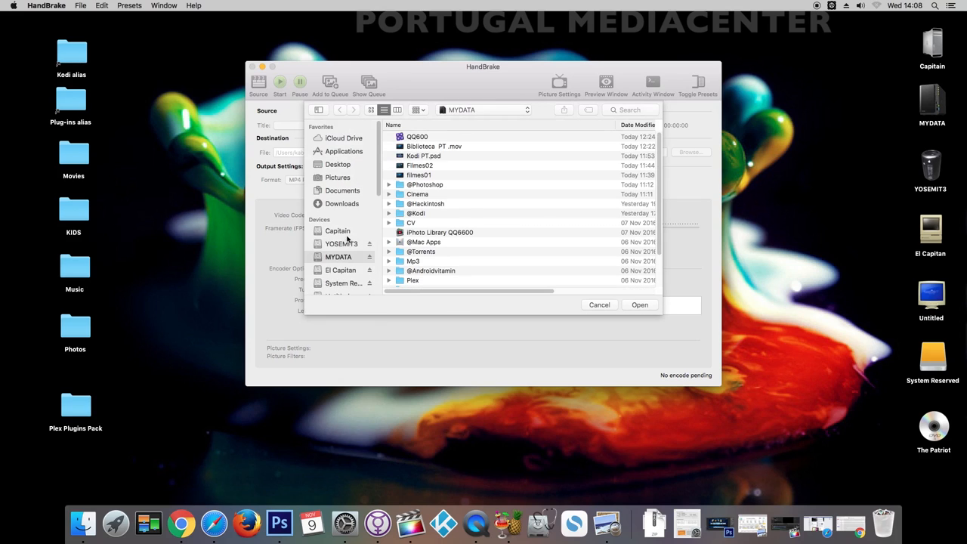
{"action": "scroll", "scroll_direction": "down", "scroll_amount": 3}
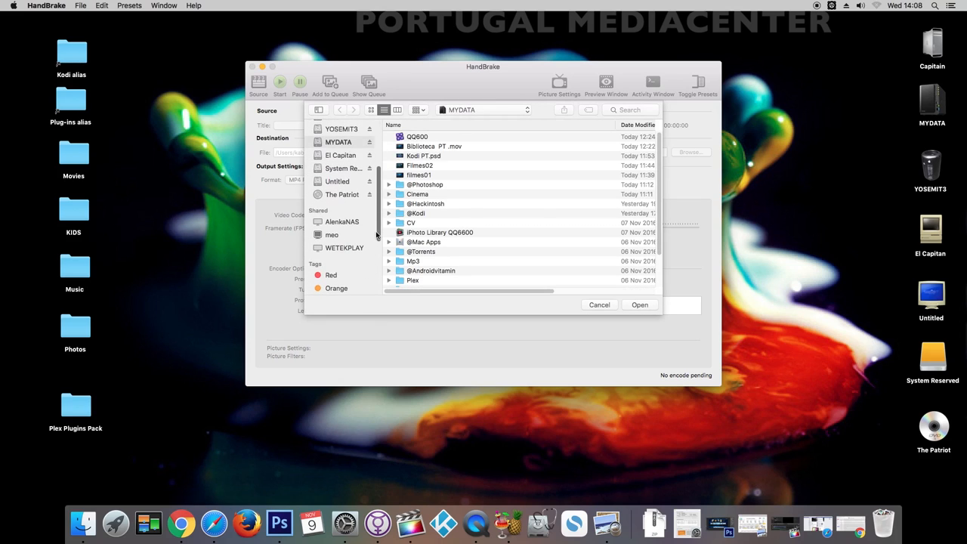
{"action": "scroll", "scroll_direction": "down", "scroll_amount": 3}
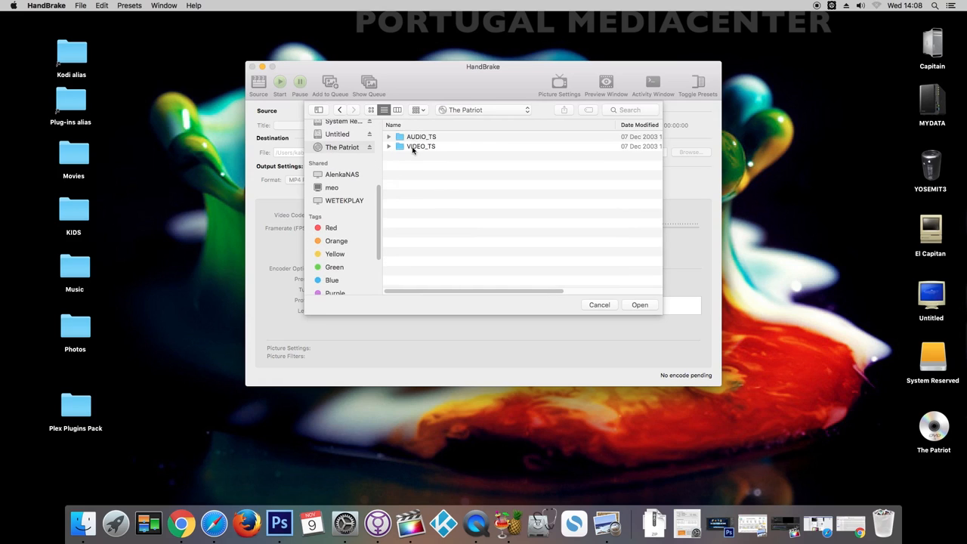
{"action": "left_click", "coordinate": [599, 306]}
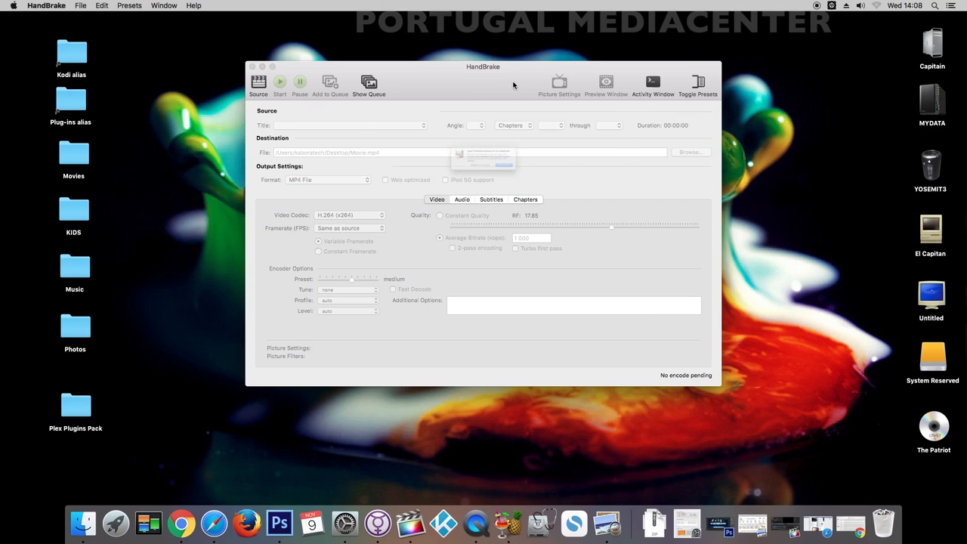
{"action": "left_click", "coordinate": [259, 83]}
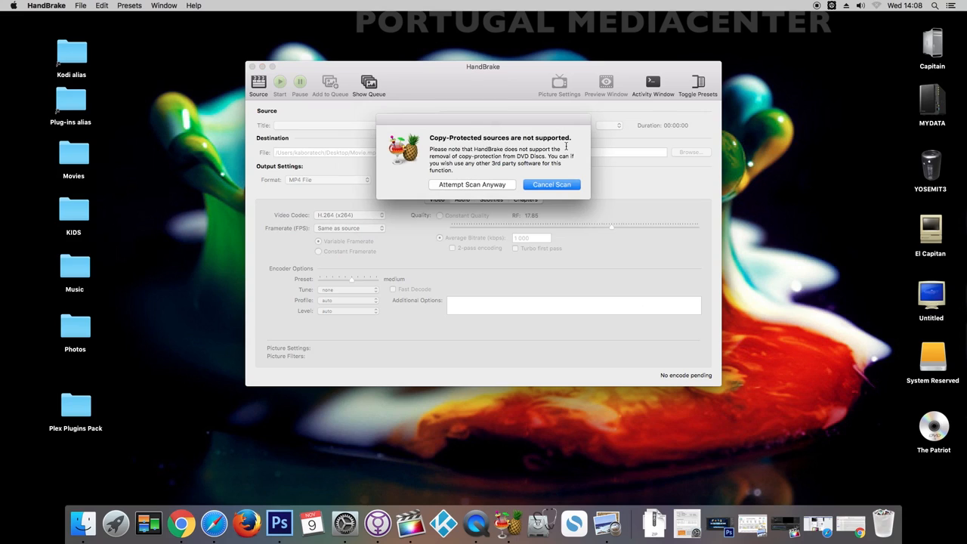
Scan the copy-protected disc anyway, loading its title and chapters
{"action": "left_click", "coordinate": [471, 184]}
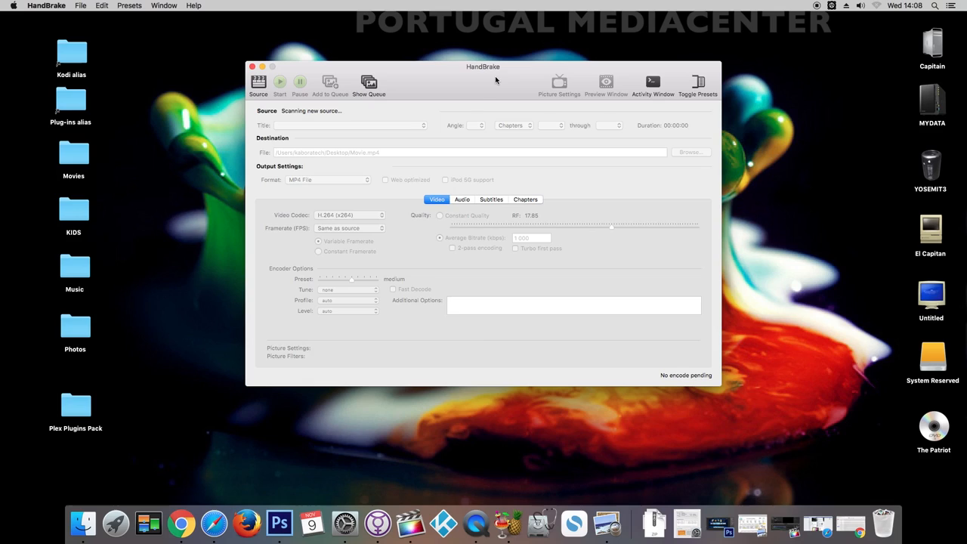
{"action": "left_click", "coordinate": [491, 200]}
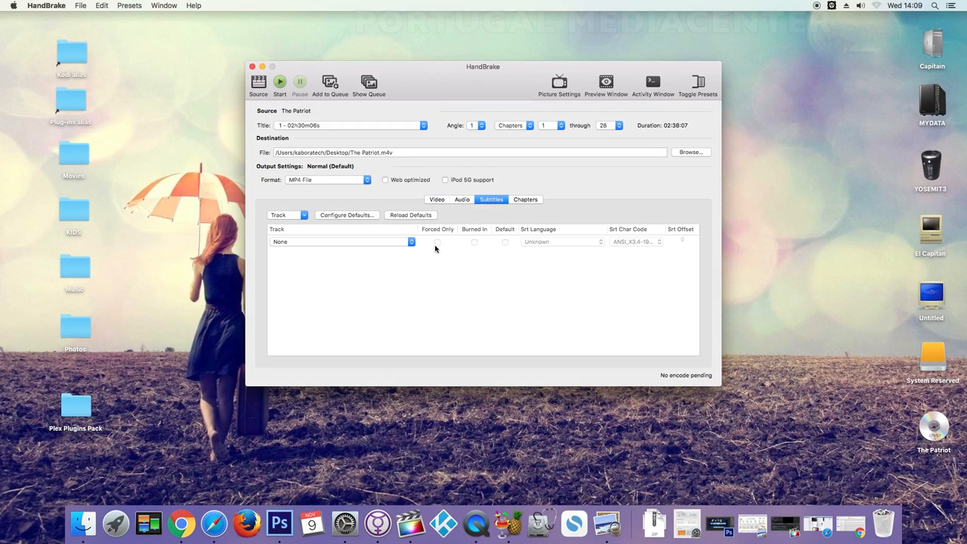
Add 2: Portugues (Bitmap) and 0: English (Bitmap) subtitle tracks to the job
{"action": "left_click", "coordinate": [340, 242]}
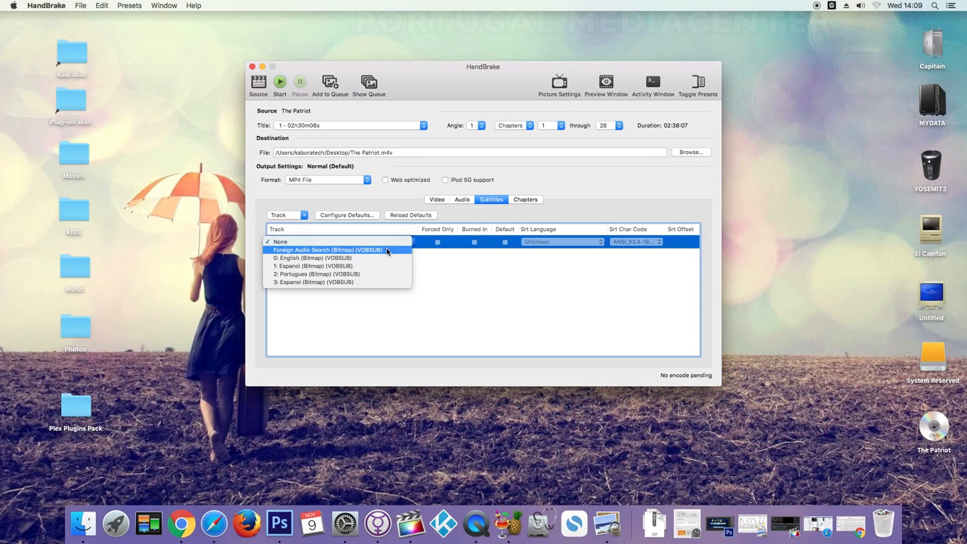
{"action": "mouse_move", "coordinate": [370, 273]}
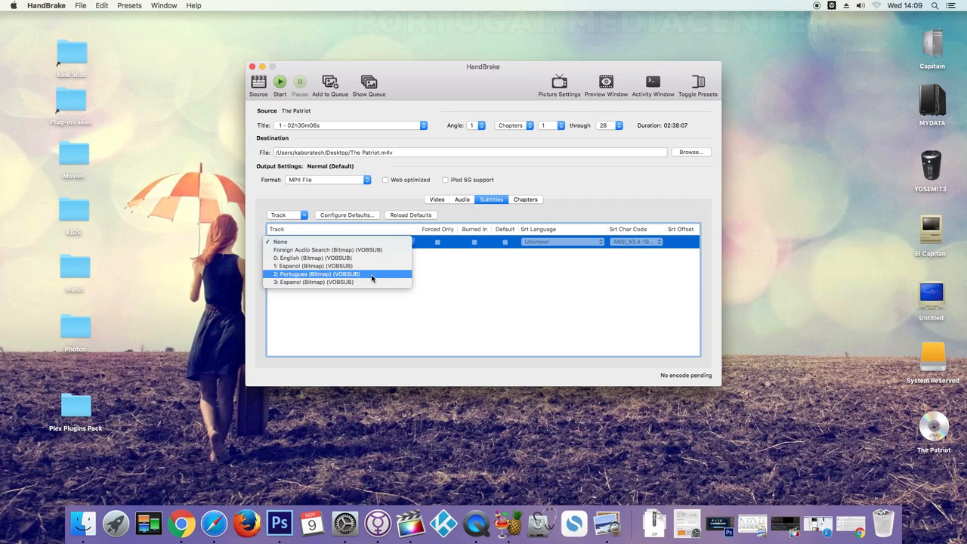
{"action": "left_click", "coordinate": [317, 273]}
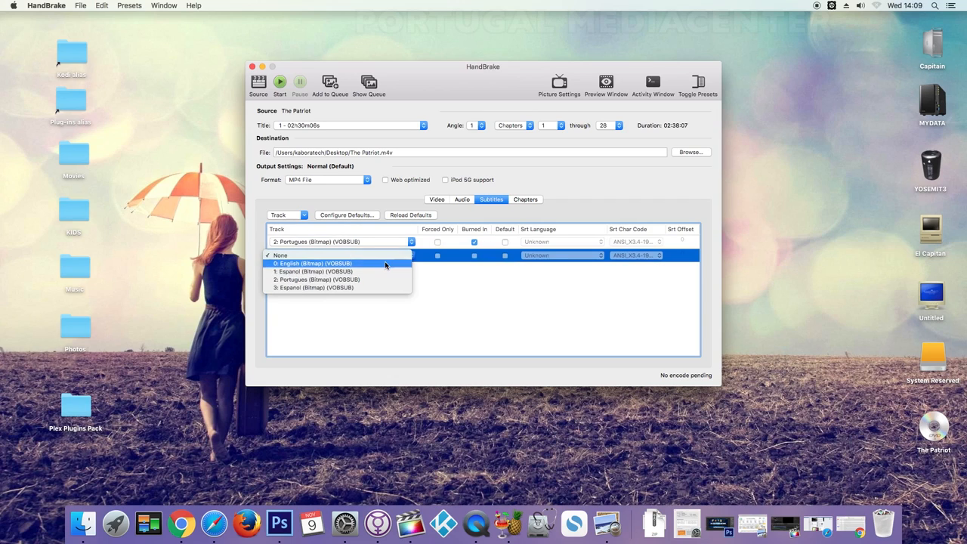
{"action": "left_click", "coordinate": [315, 263]}
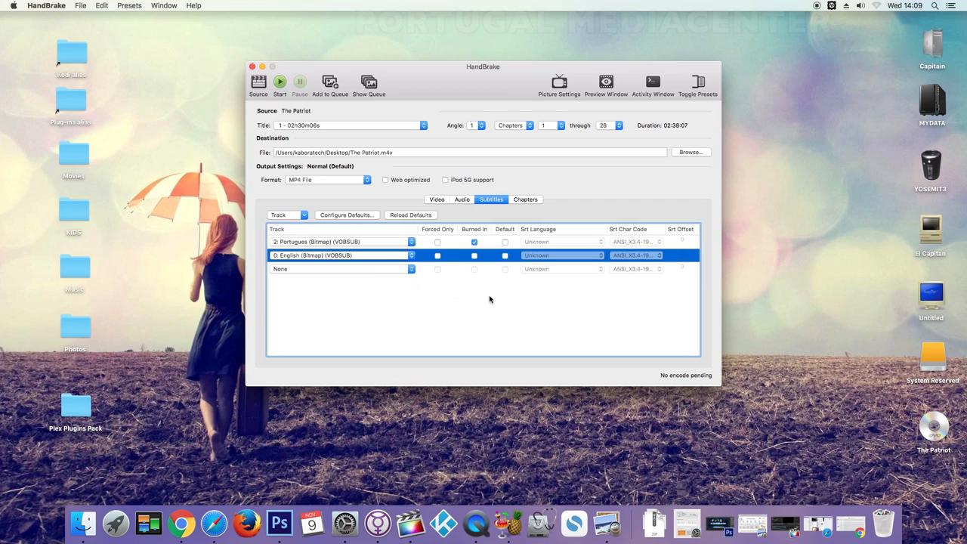
{"action": "left_click", "coordinate": [462, 199]}
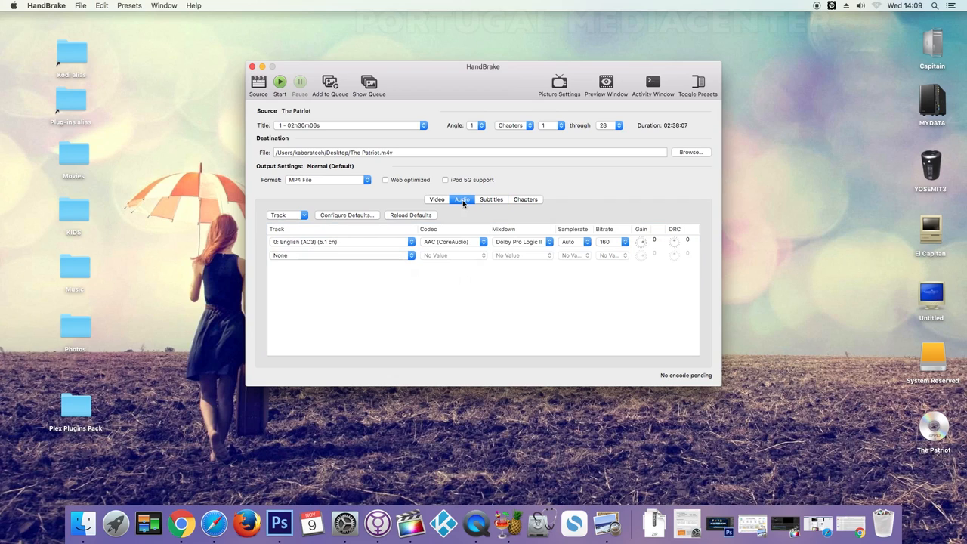
{"action": "mouse_move", "coordinate": [412, 250]}
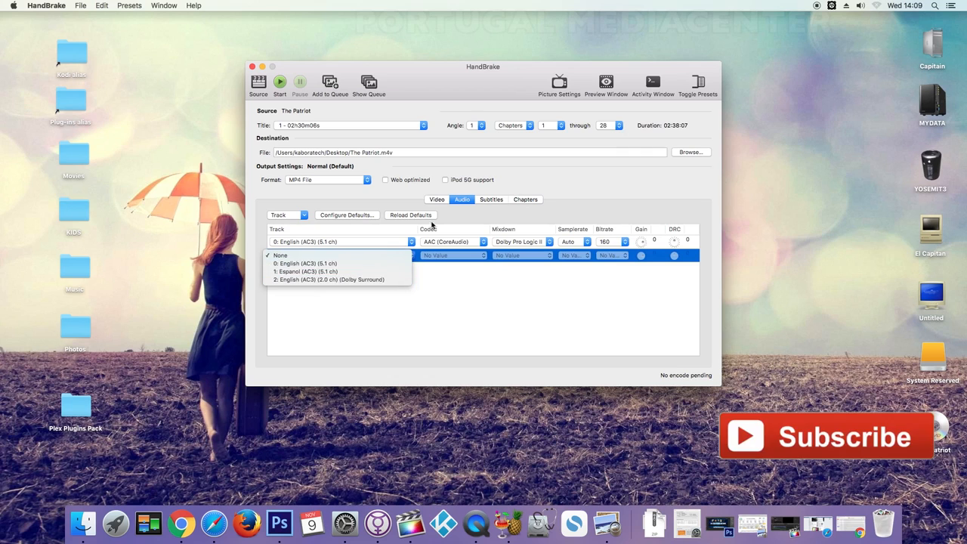
{"action": "left_click", "coordinate": [281, 255]}
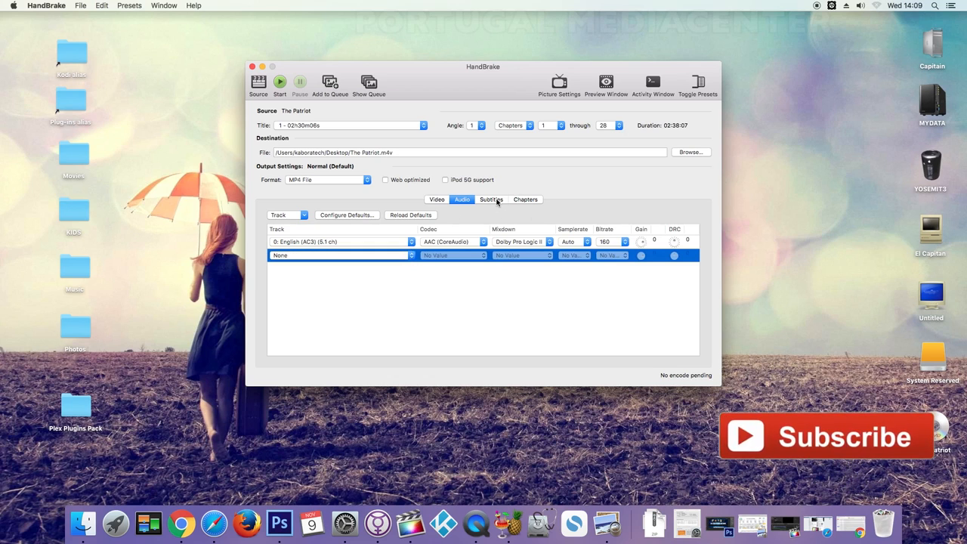
{"action": "left_click", "coordinate": [437, 200]}
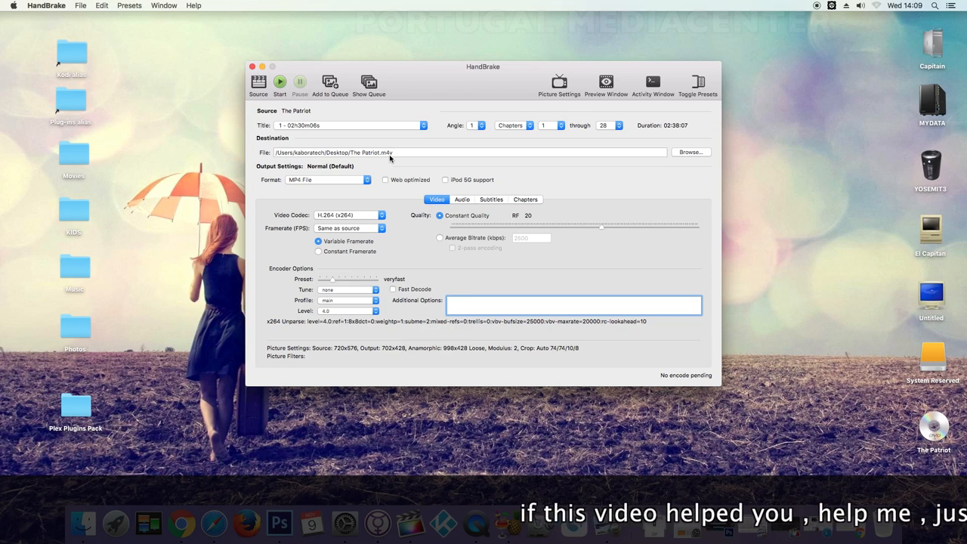
{"action": "mouse_move", "coordinate": [366, 184]}
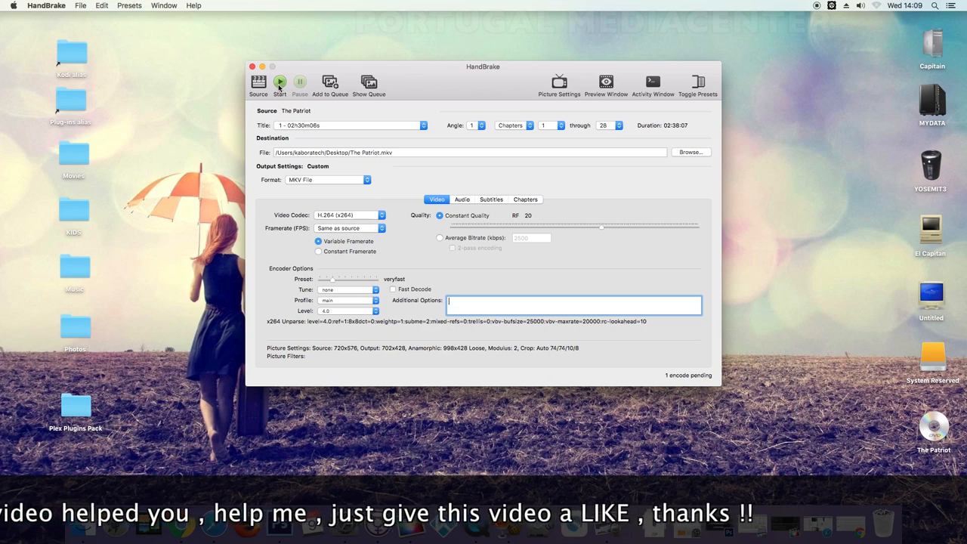
Start encoding The Patriot to The Patriot.mkv on the desktop
{"action": "left_click", "coordinate": [279, 83]}
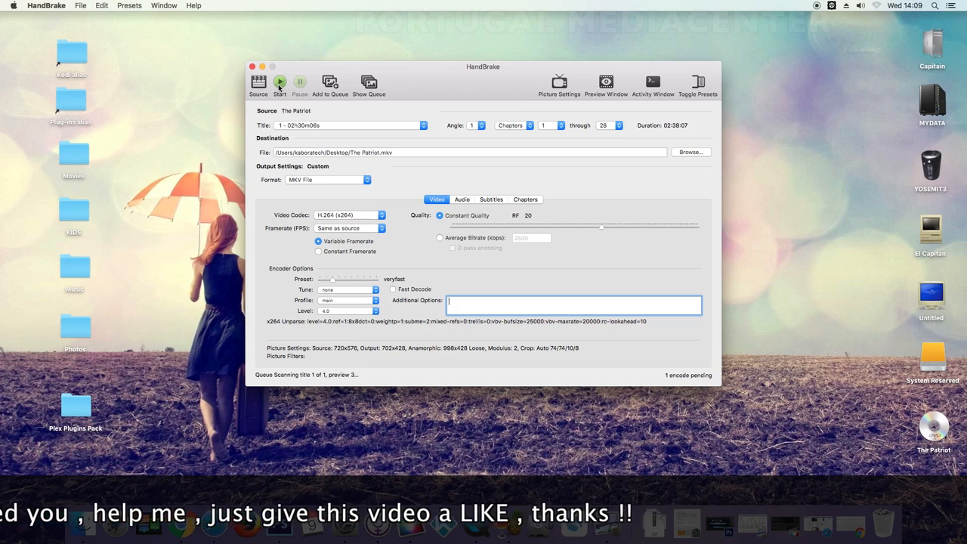
{"action": "left_click", "coordinate": [279, 81]}
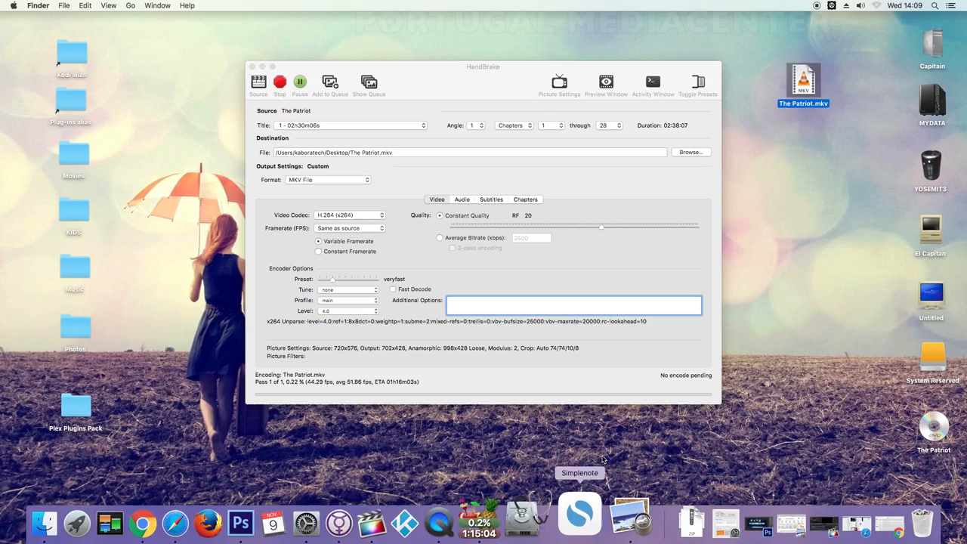
{"action": "left_click", "coordinate": [831, 6]}
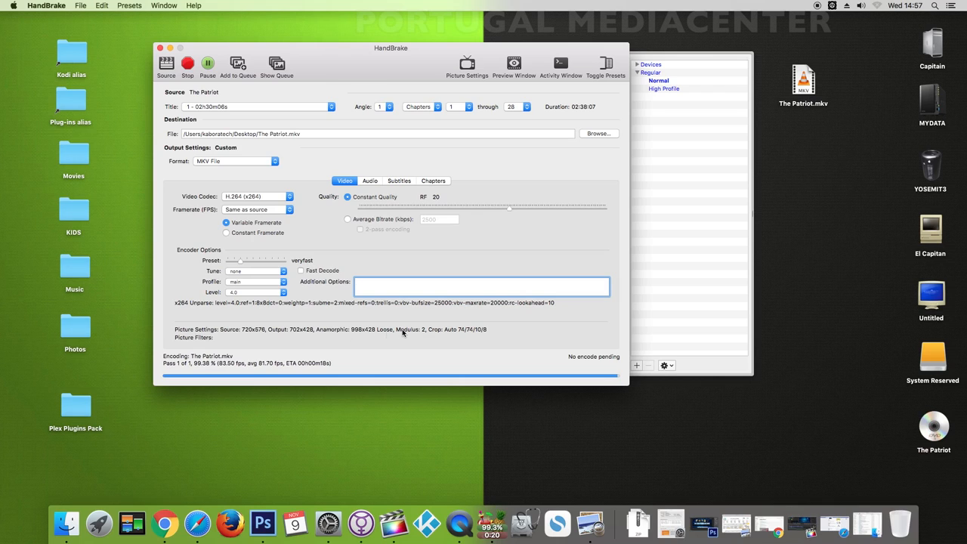
{"action": "mouse_move", "coordinate": [501, 469]}
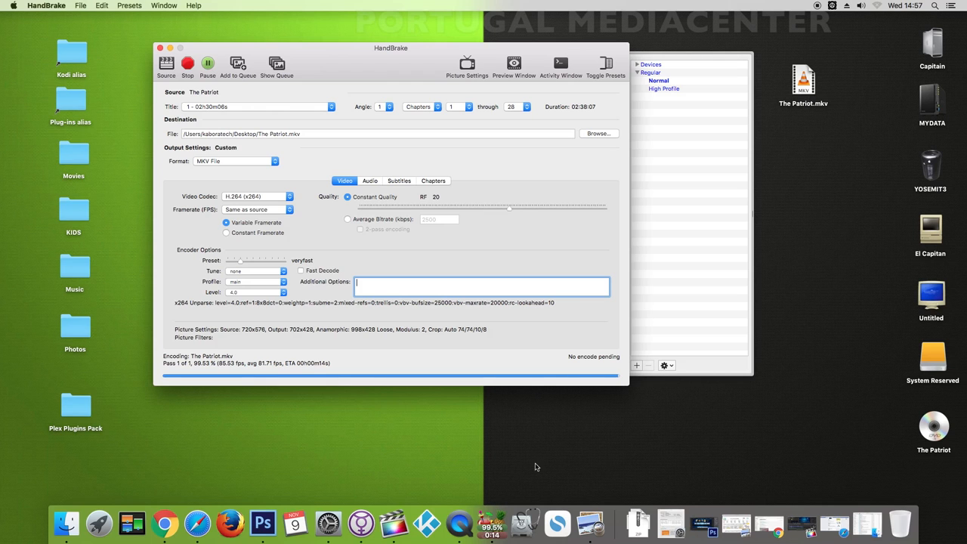
{"action": "mouse_move", "coordinate": [557, 464]}
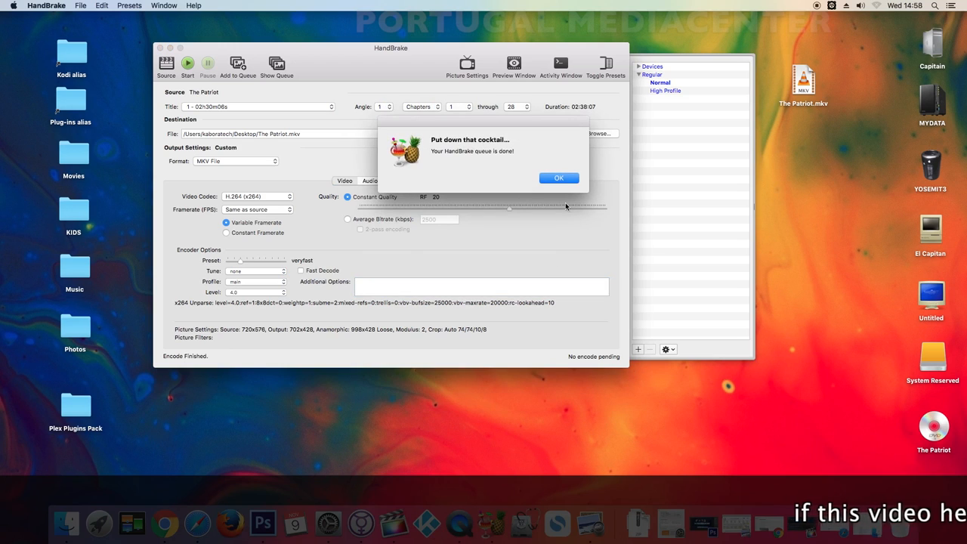
Dismiss the queue-finished notice and view Get Info for The Patriot.mkv, a 1.65 GB Matroska video
{"action": "left_click", "coordinate": [560, 178]}
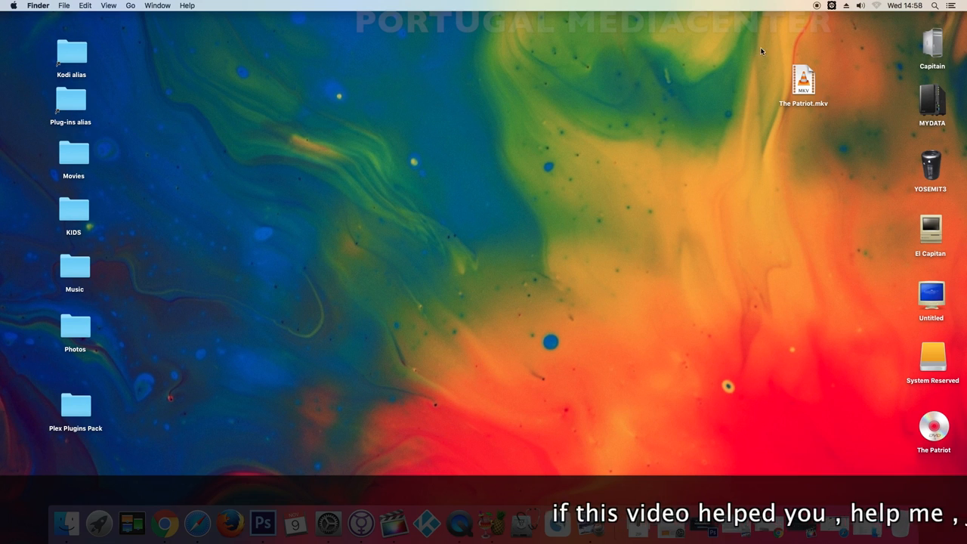
{"action": "right_click", "coordinate": [804, 79]}
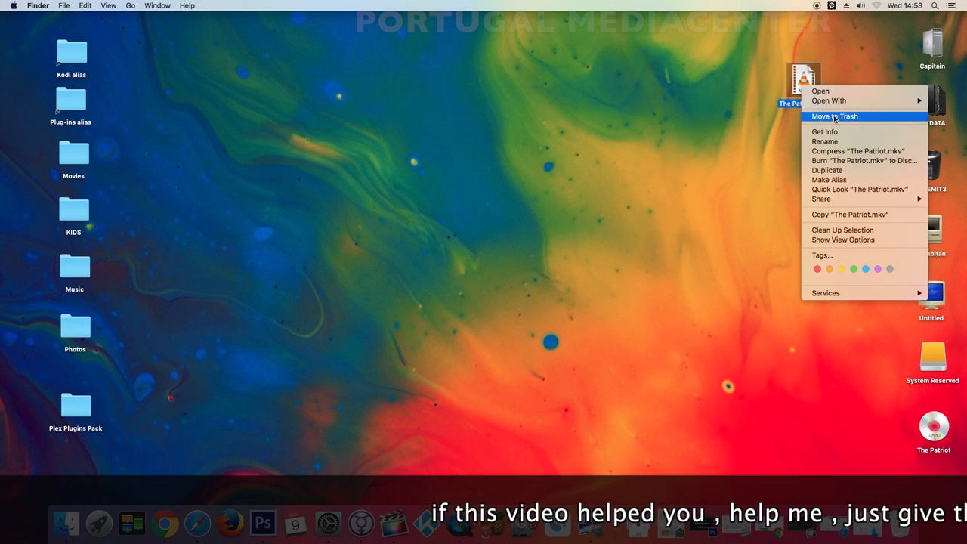
{"action": "left_click", "coordinate": [825, 131]}
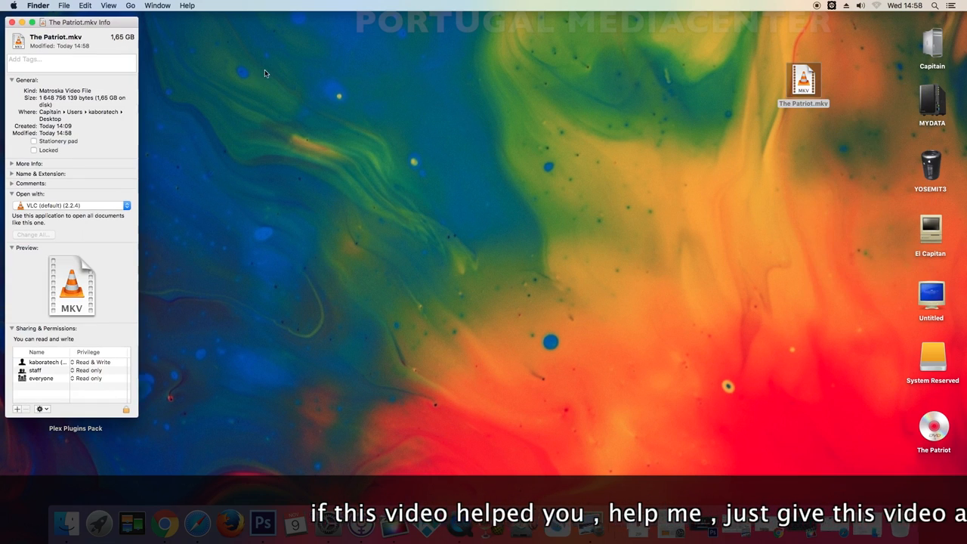
{"action": "left_click_drag", "start_coordinate": [78, 23], "coordinate": [305, 33]}
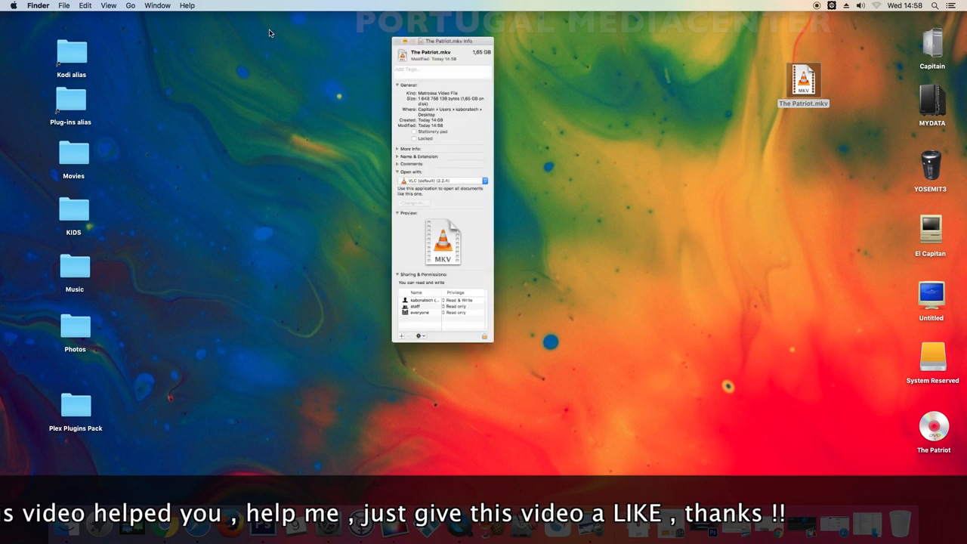
Launch The Patriot.mkv from the desktop in VLC
{"action": "right_click", "coordinate": [804, 81]}
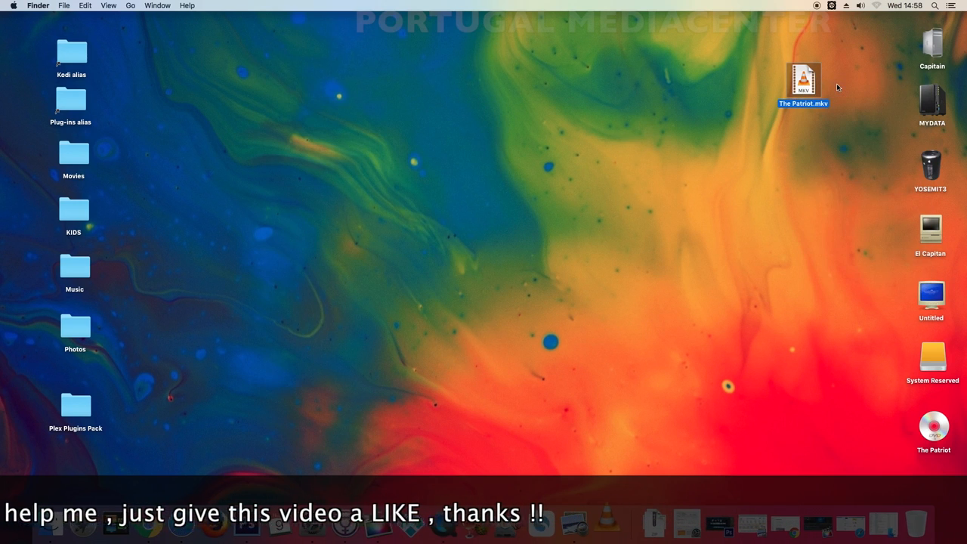
{"action": "double_click", "coordinate": [804, 82]}
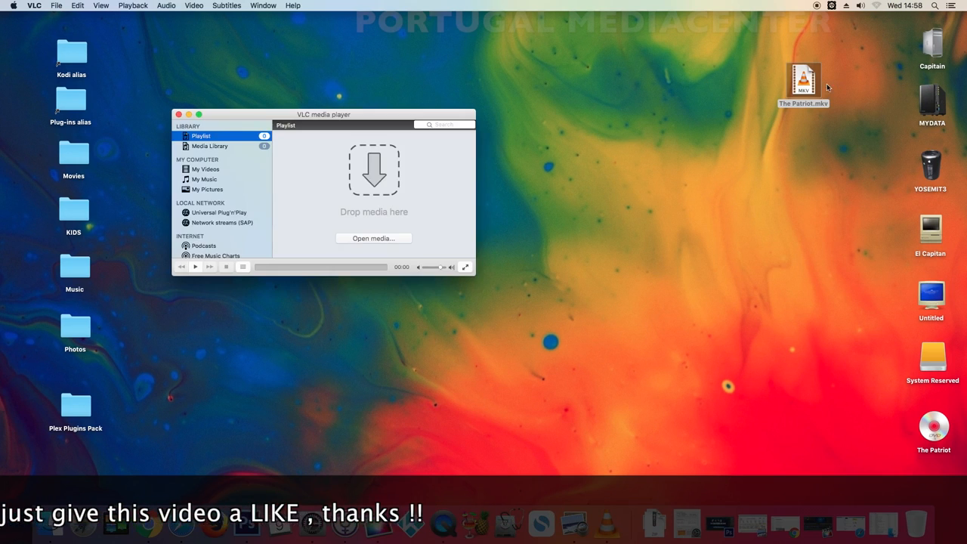
Play the ripped movie in an enlarged VLC window and check the Subtitles menu
{"action": "double_click", "coordinate": [804, 79]}
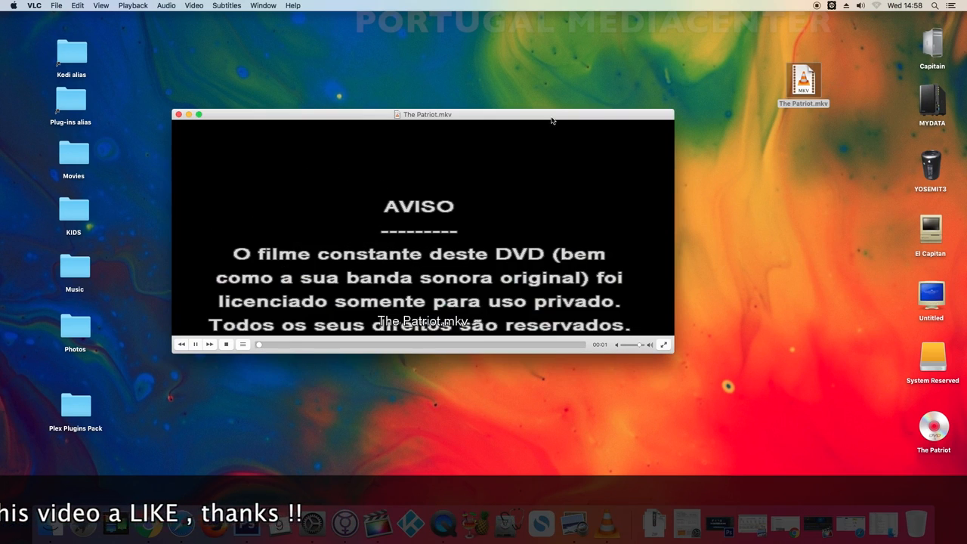
{"action": "left_click_drag", "start_coordinate": [426, 114], "coordinate": [393, 66]}
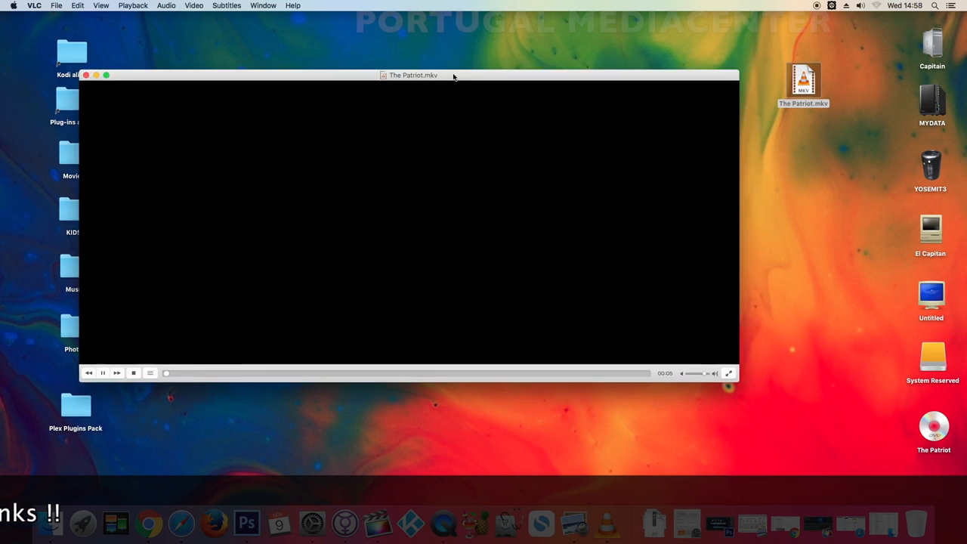
{"action": "left_click", "coordinate": [227, 6]}
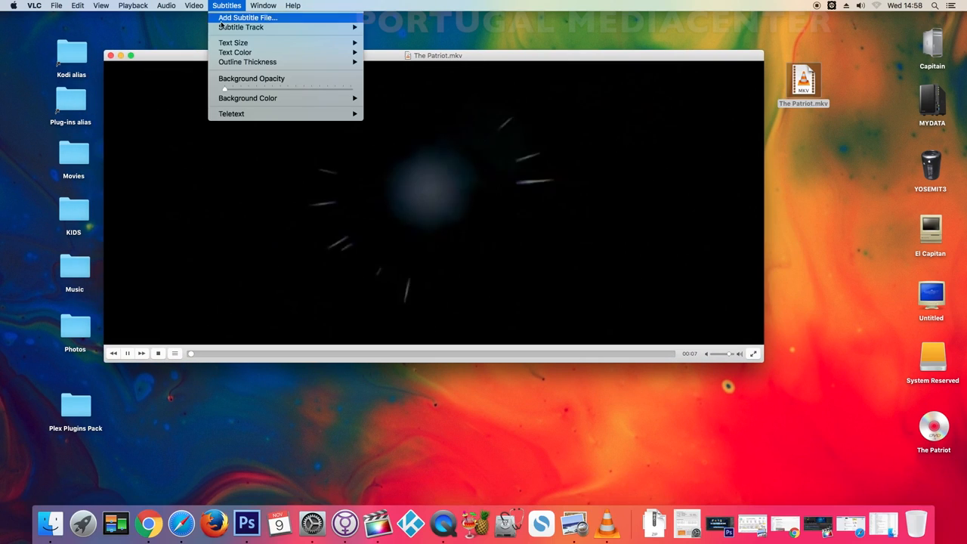
{"action": "mouse_move", "coordinate": [240, 27]}
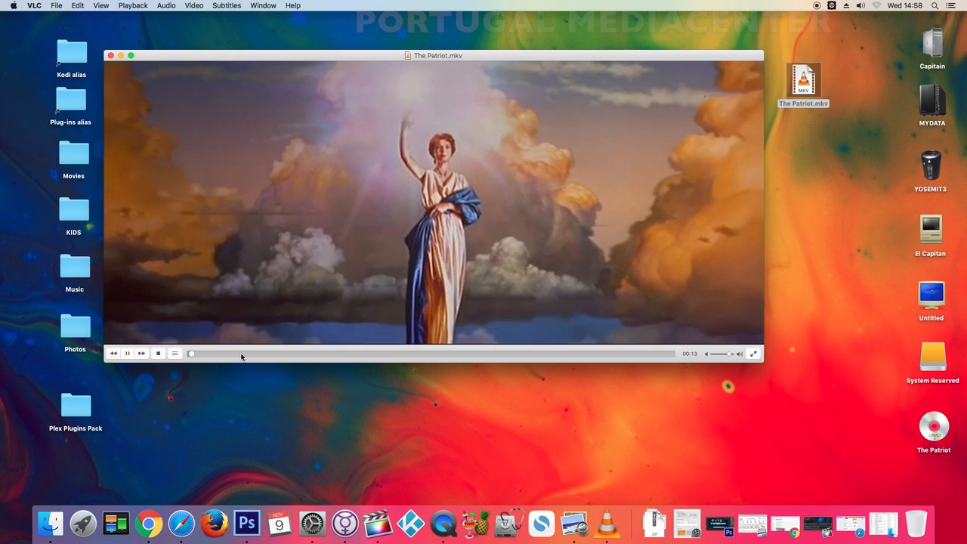
Seek ahead to a later scene and confirm the Stereo - [English] audio track
{"action": "left_click_drag", "start_coordinate": [190, 354], "coordinate": [242, 353]}
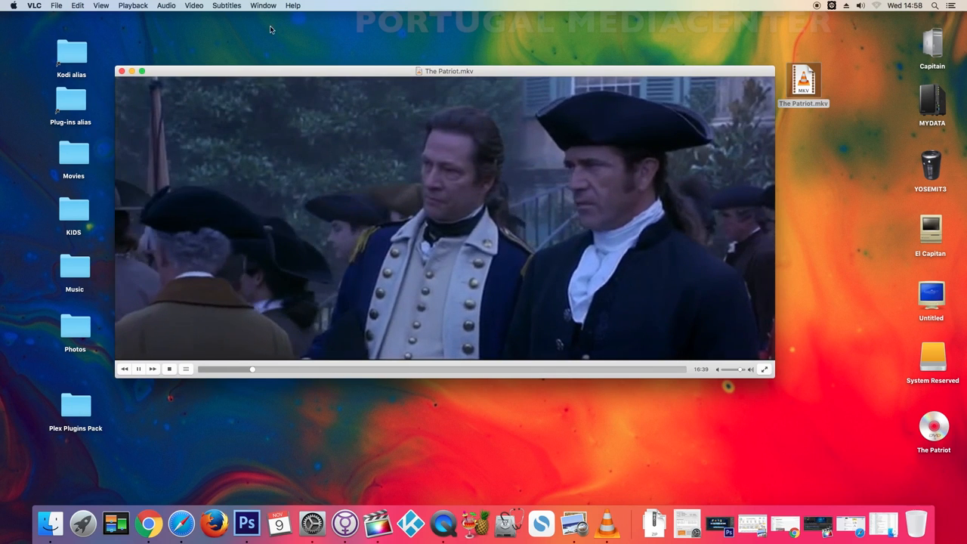
{"action": "left_click", "coordinate": [166, 7]}
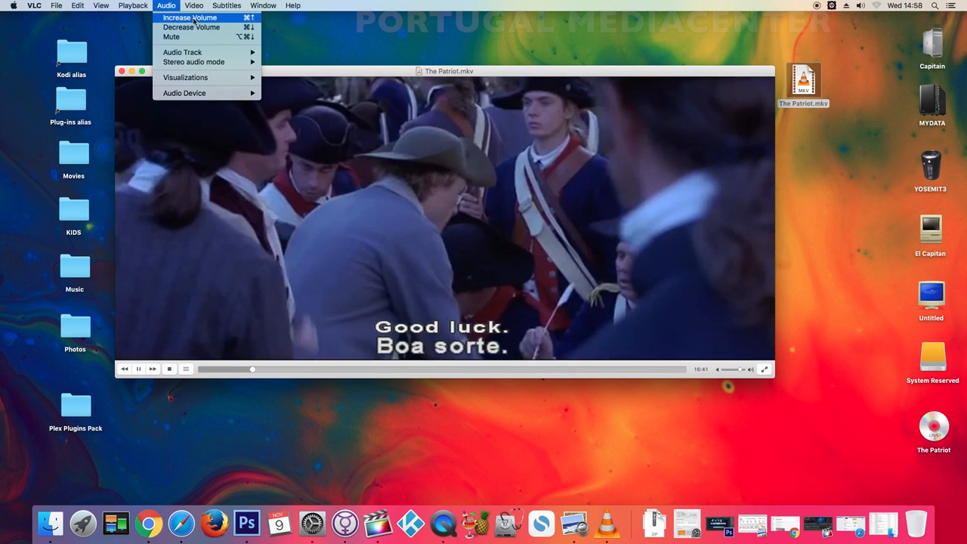
{"action": "mouse_move", "coordinate": [181, 52]}
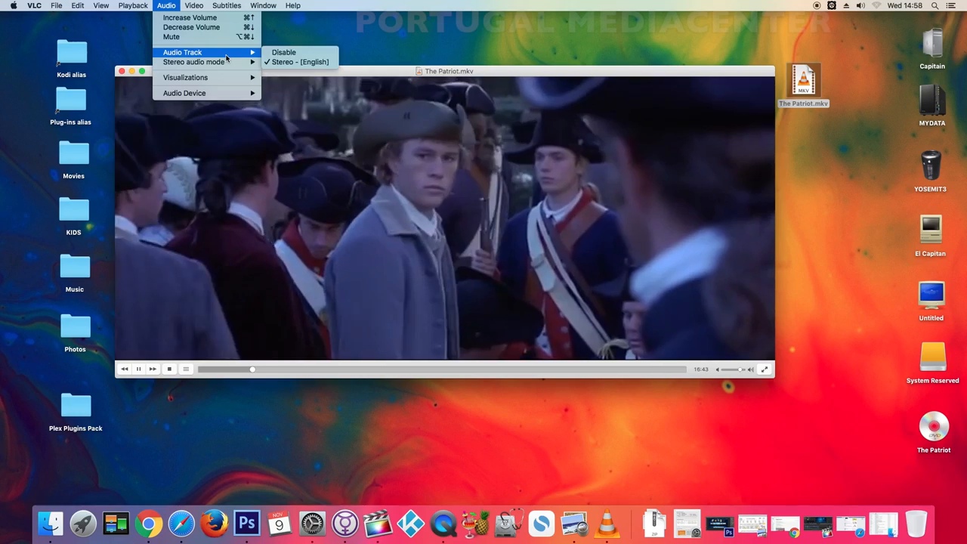